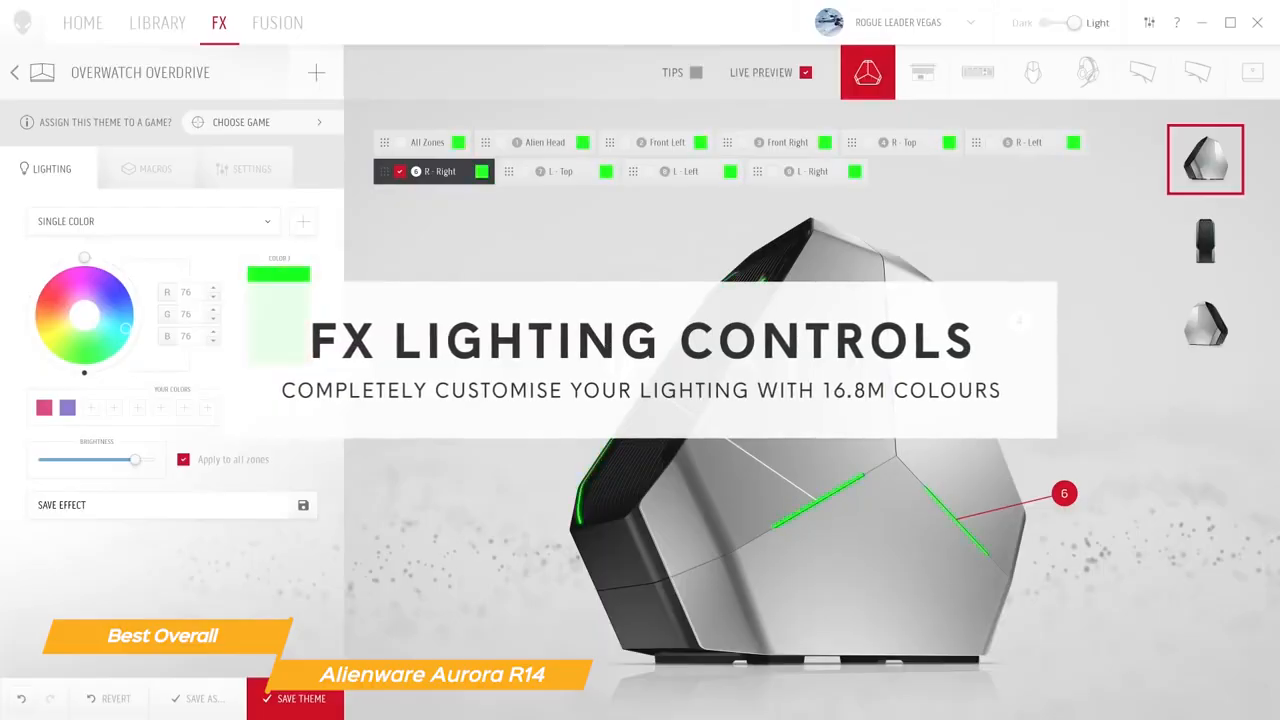
- Switch from the green FX lighting theme to the Fusion overclock profiles list
click(277, 22)
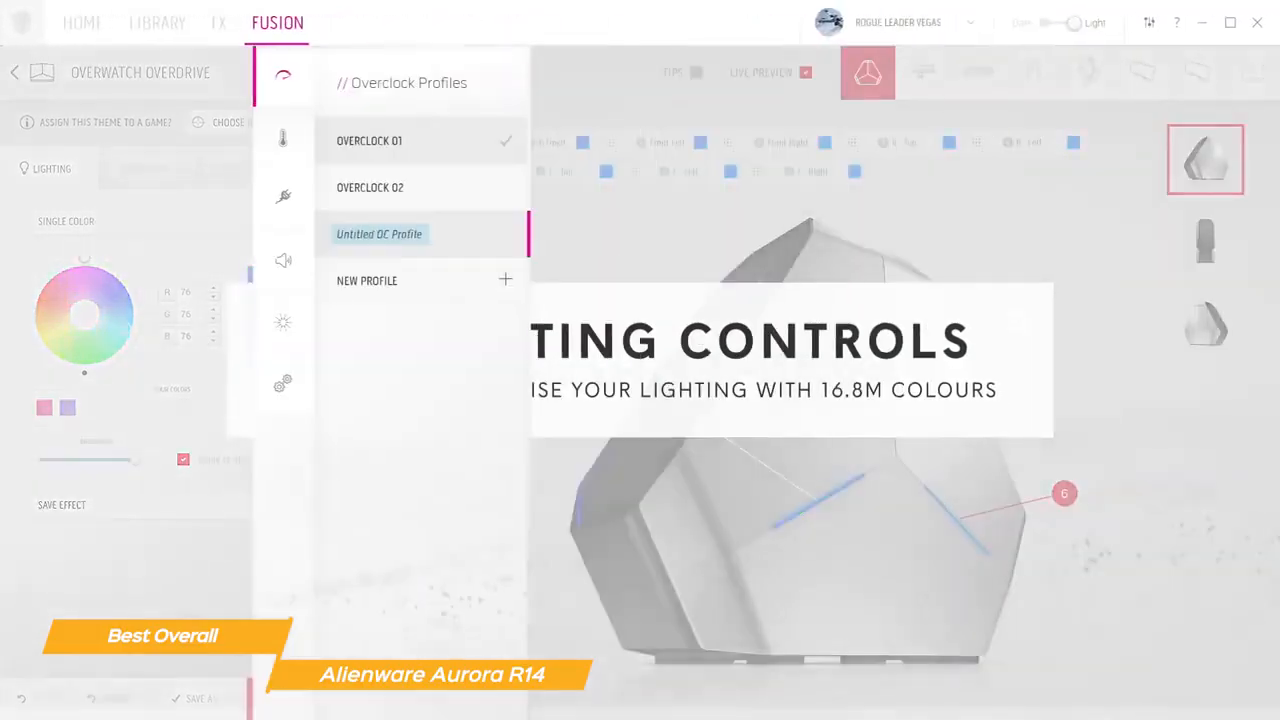